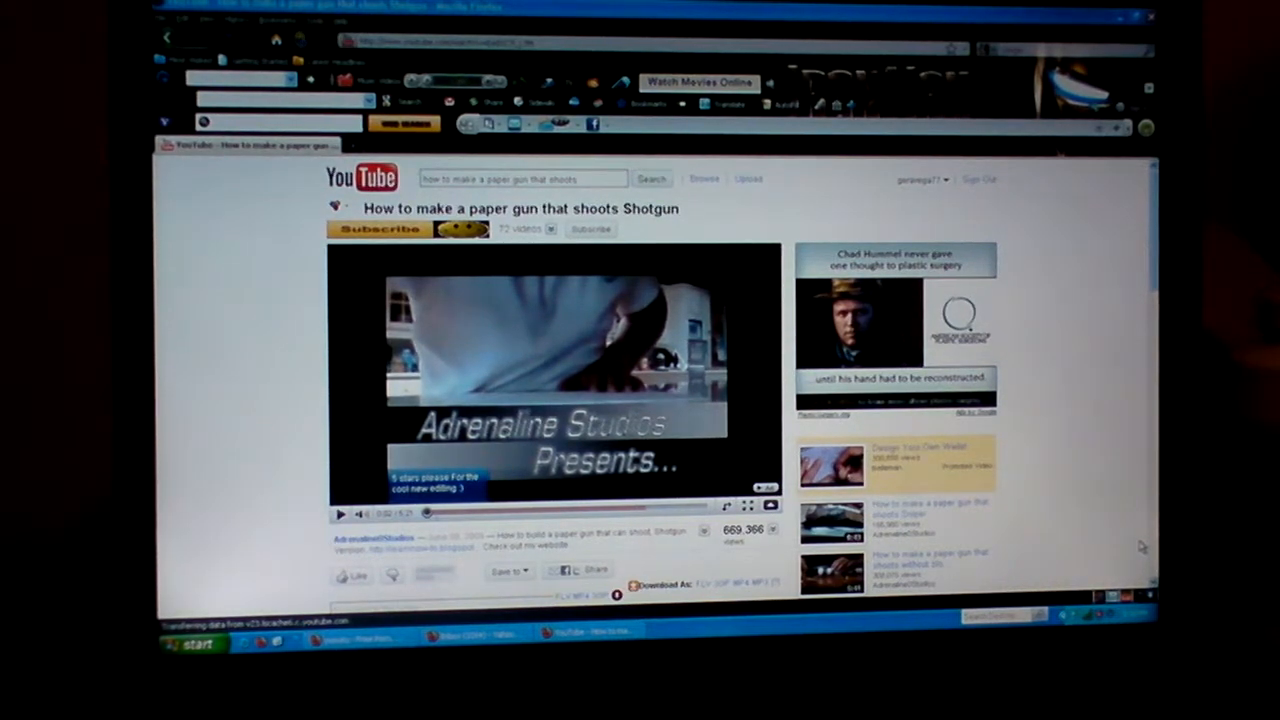
pyautogui.moveTo(280, 496)
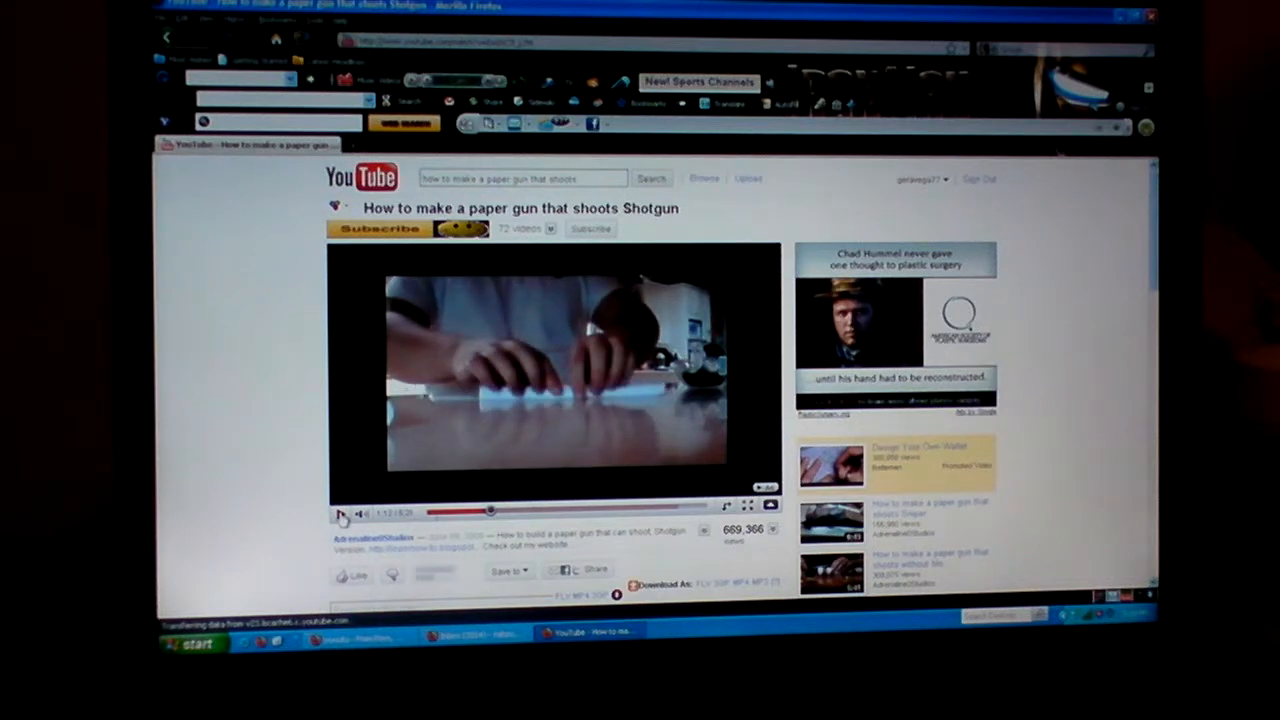
# Step: Play the YouTube paper-gun video, which triggers the 'no active mixer devices' warning
pyautogui.click(340, 512)
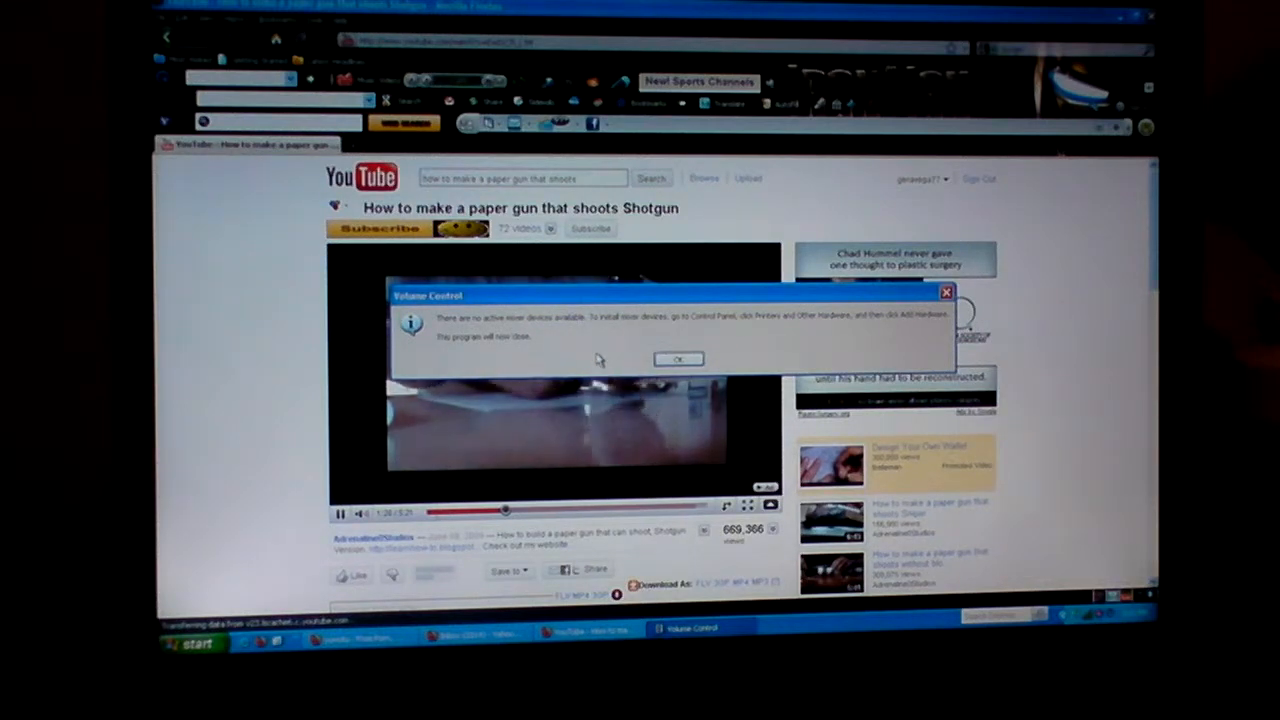
# Step: Dismiss the Volume Control warning with OK and let the video continue
pyautogui.click(678, 360)
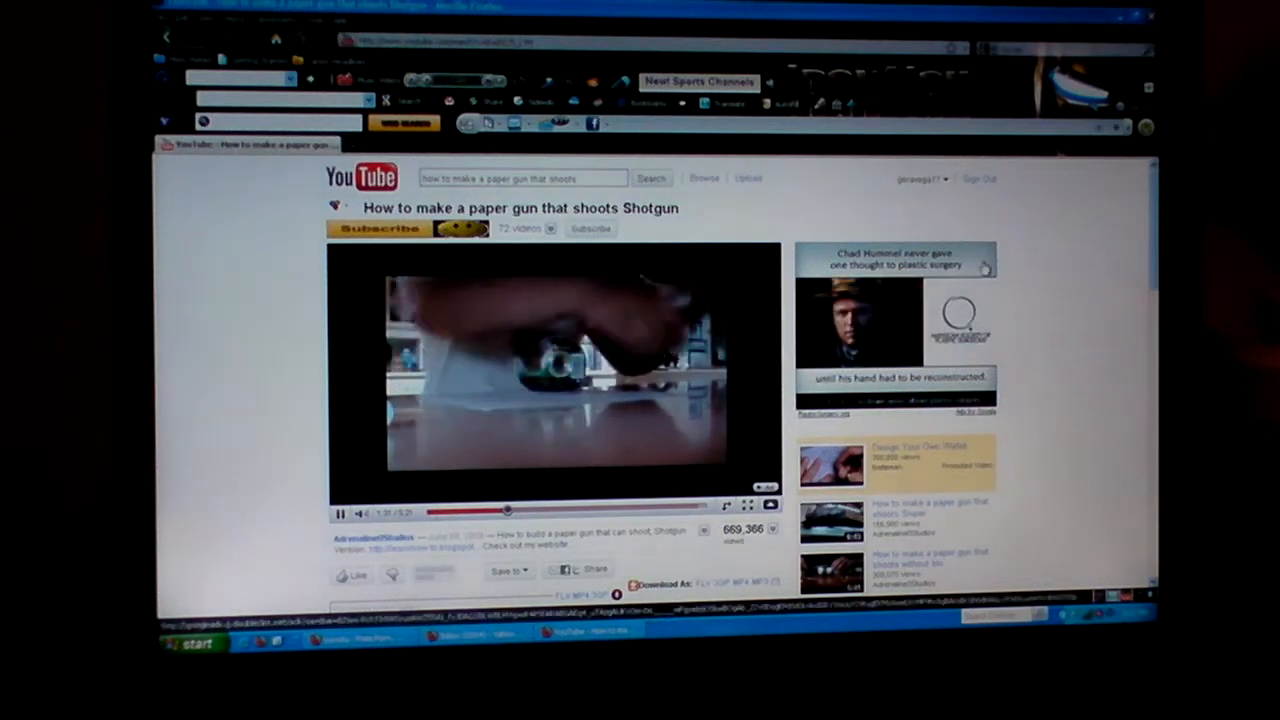
pyautogui.click(340, 512)
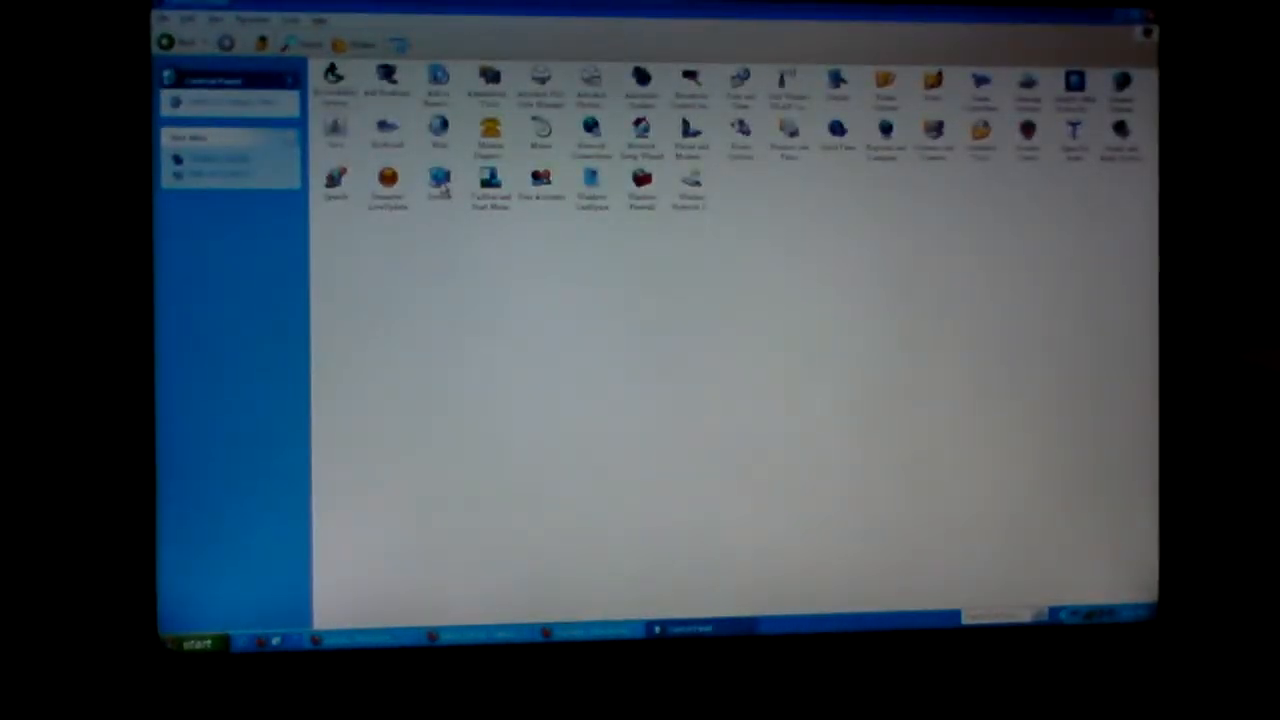
# Step: From Control Panel's System item, reach the Hardware page and launch Device Manager
pyautogui.rightClick(436, 184)
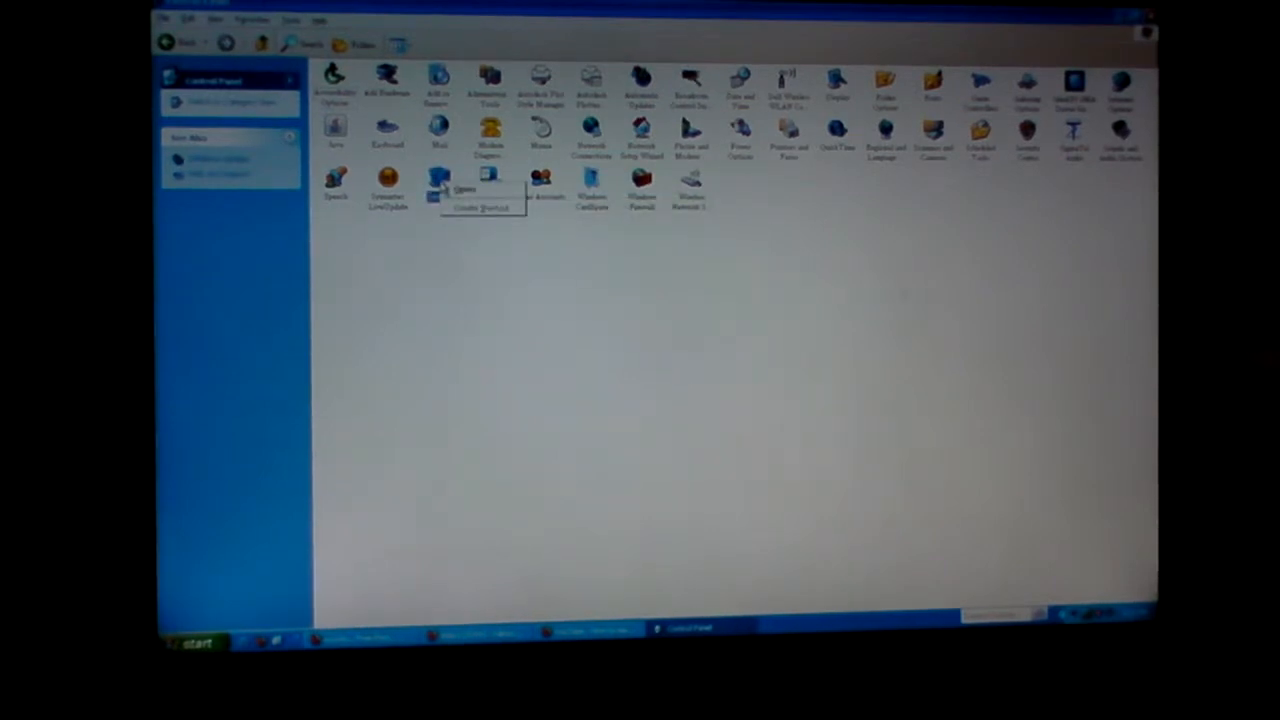
pyautogui.click(464, 188)
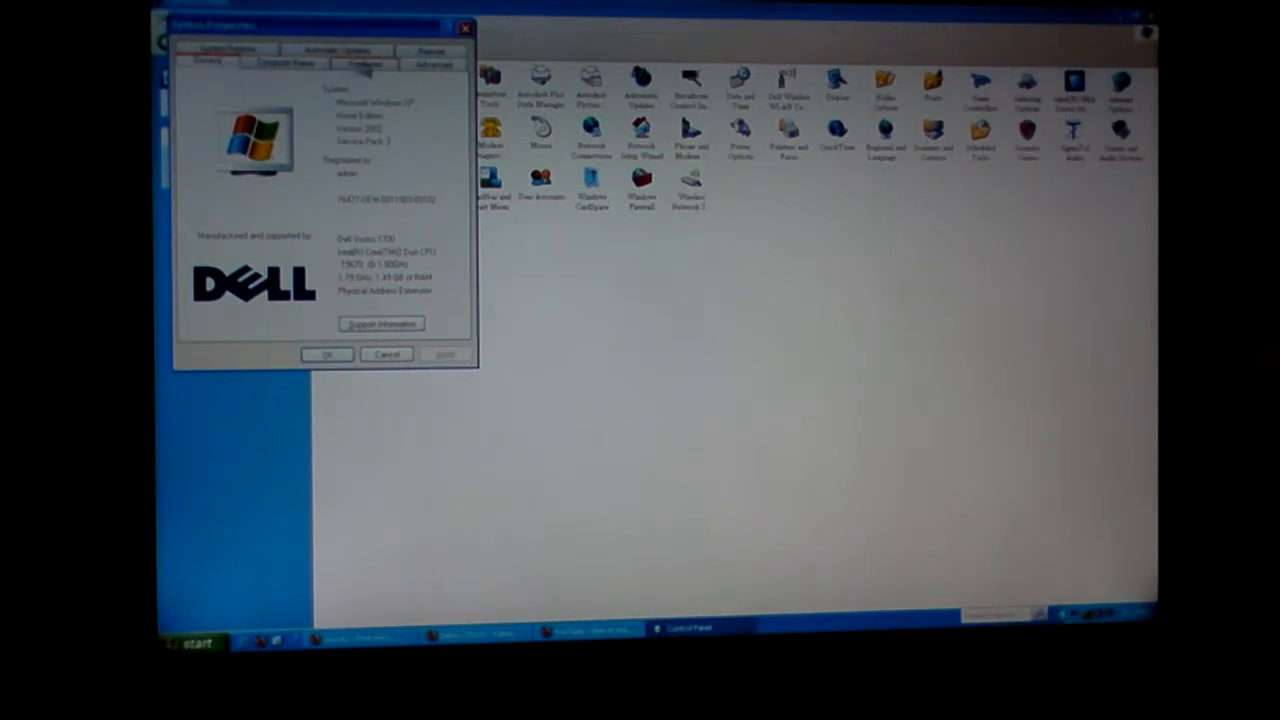
pyautogui.click(364, 62)
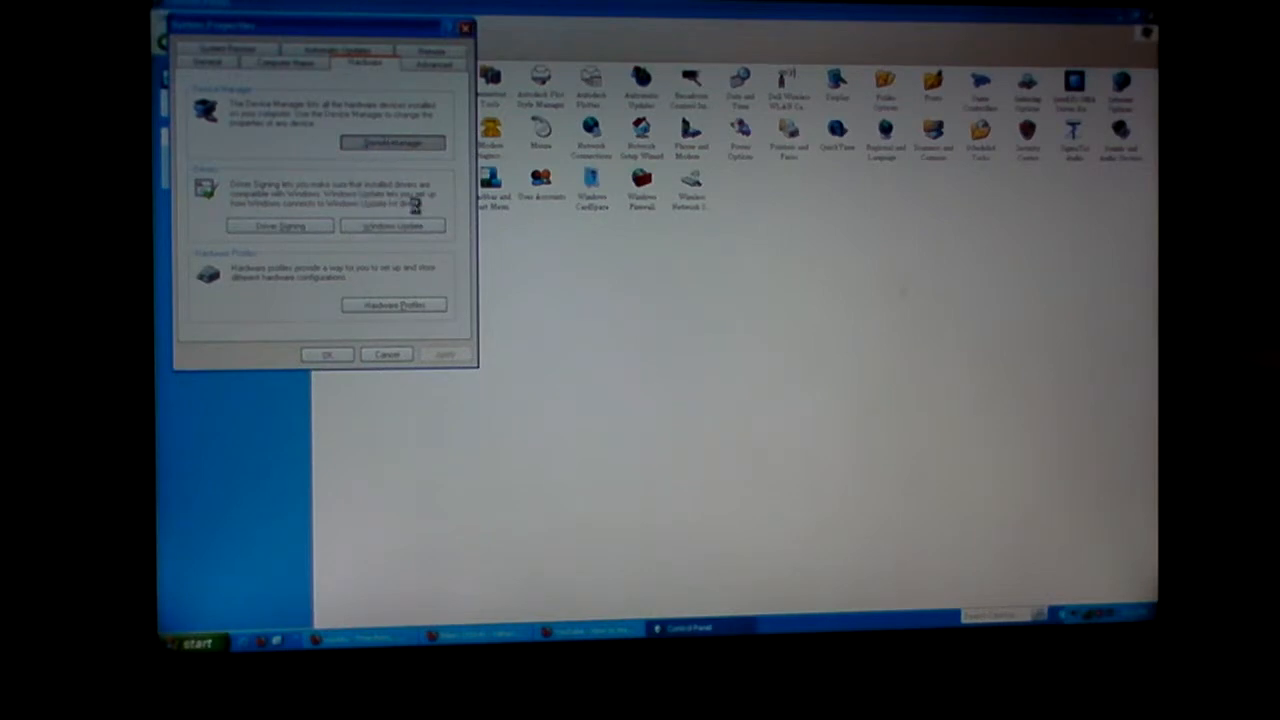
pyautogui.click(392, 142)
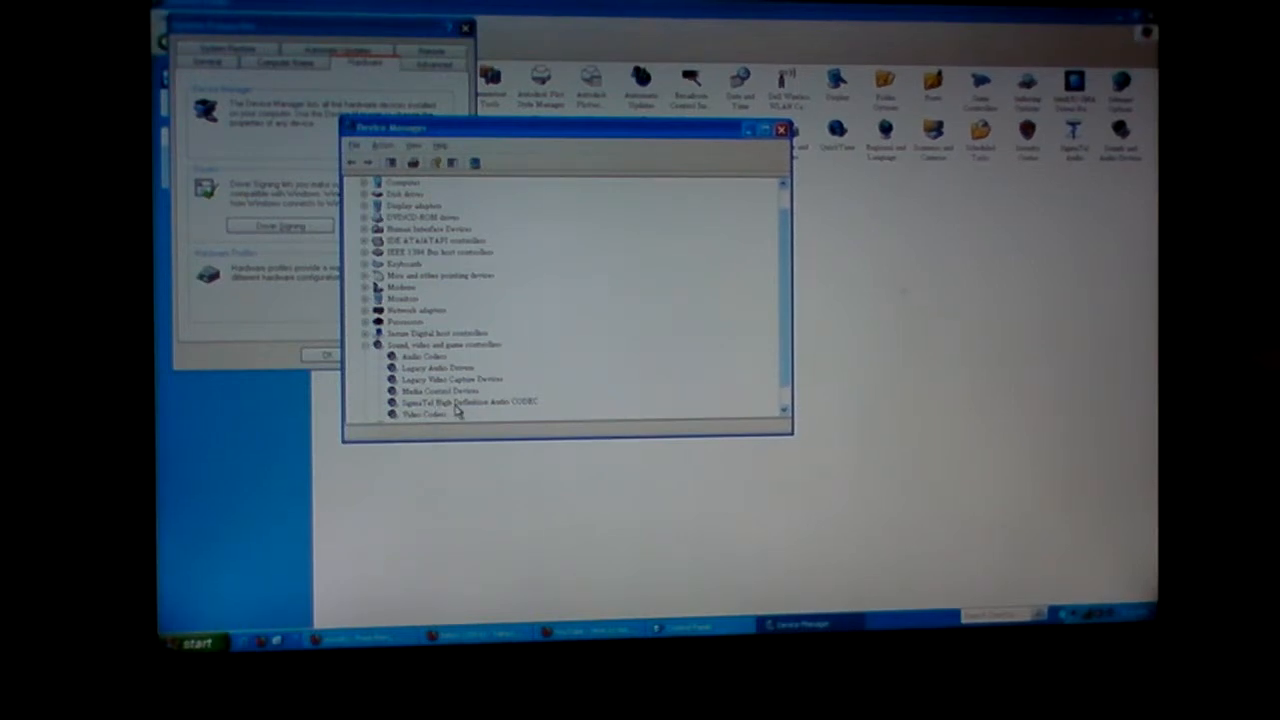
# Step: Under Sound, video and game controllers, choose Uninstall for the SigmaTel High Definition Audio CODEC
pyautogui.rightClick(468, 400)
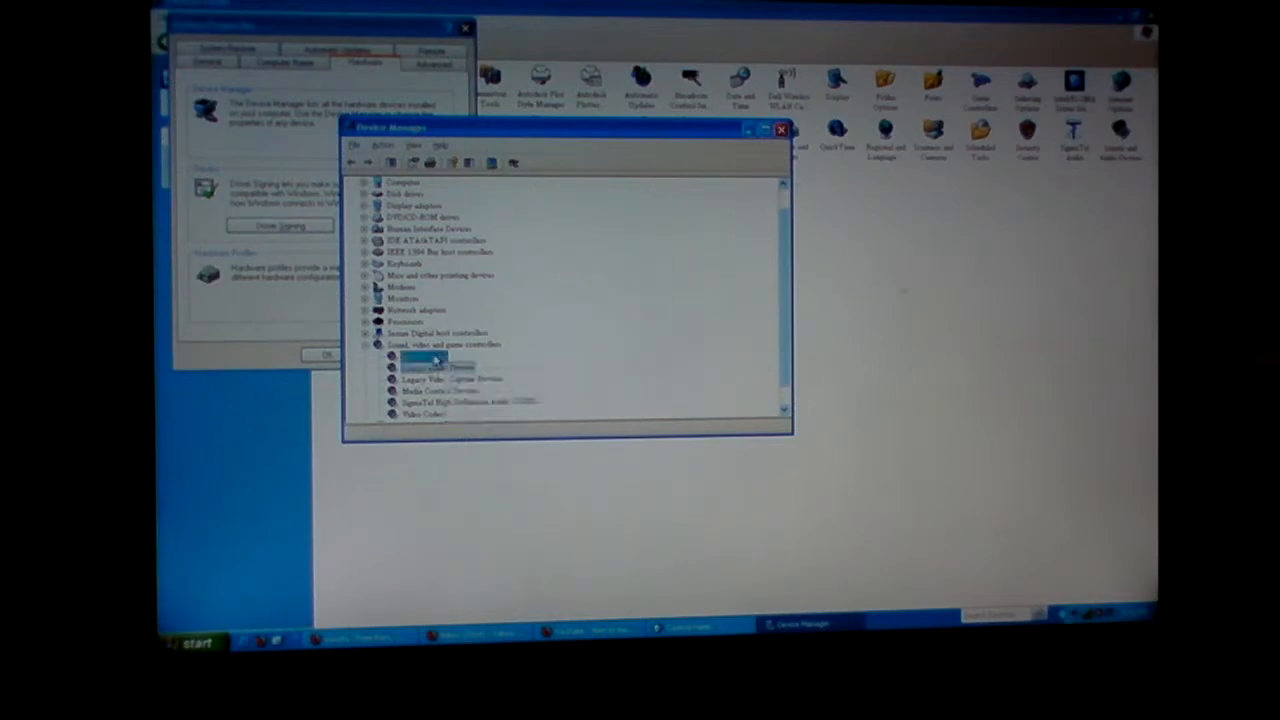
pyautogui.rightClick(424, 384)
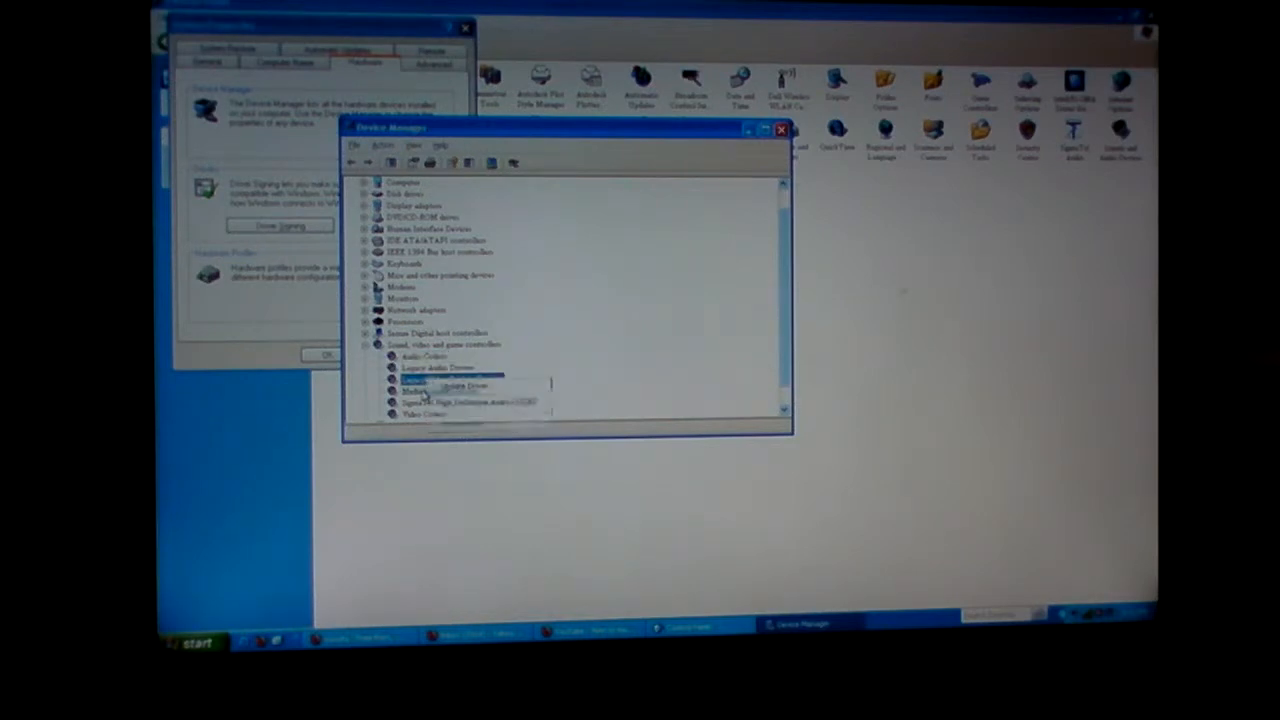
pyautogui.rightClick(410, 390)
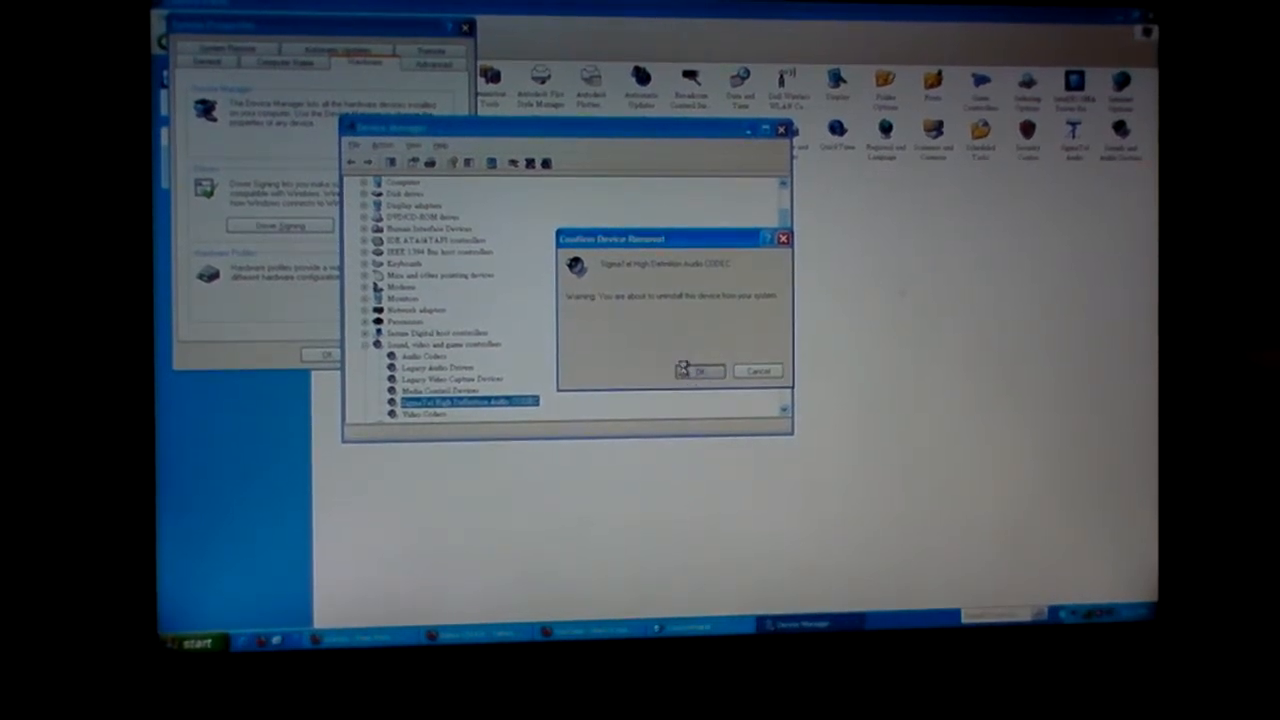
# Step: Confirm removing the SigmaTel audio device and close Device Manager
pyautogui.click(696, 370)
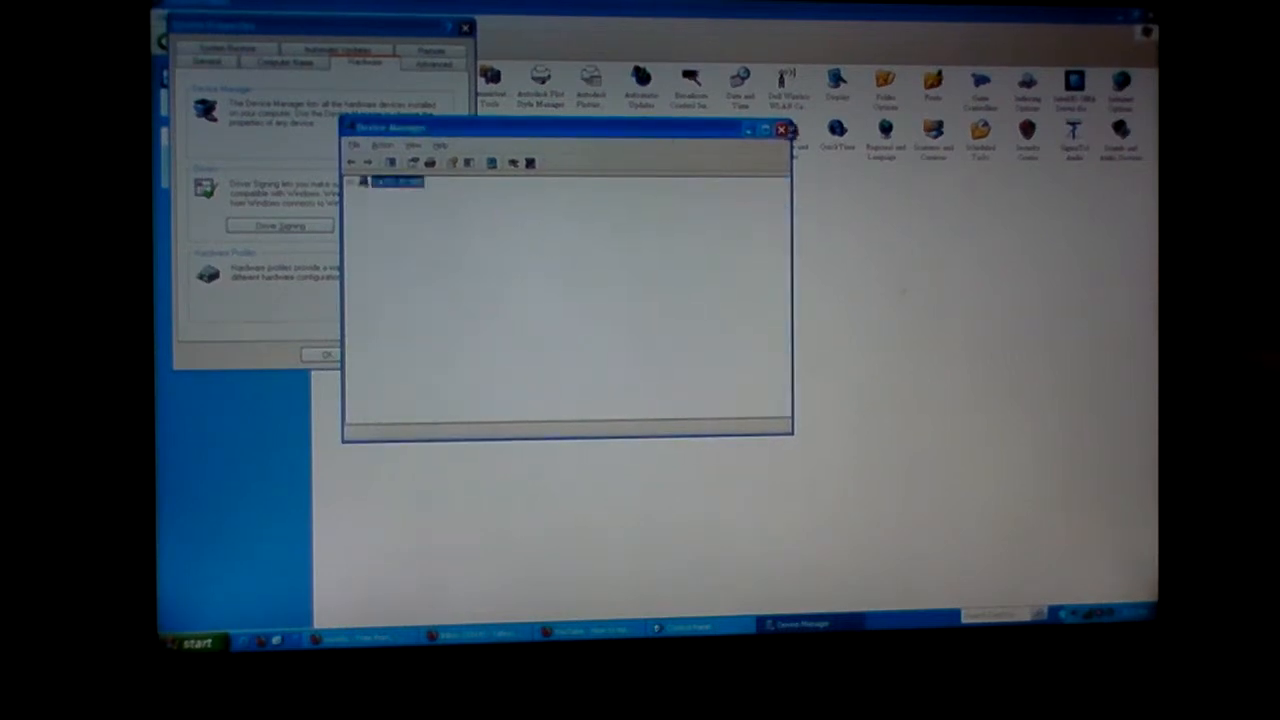
pyautogui.click(784, 130)
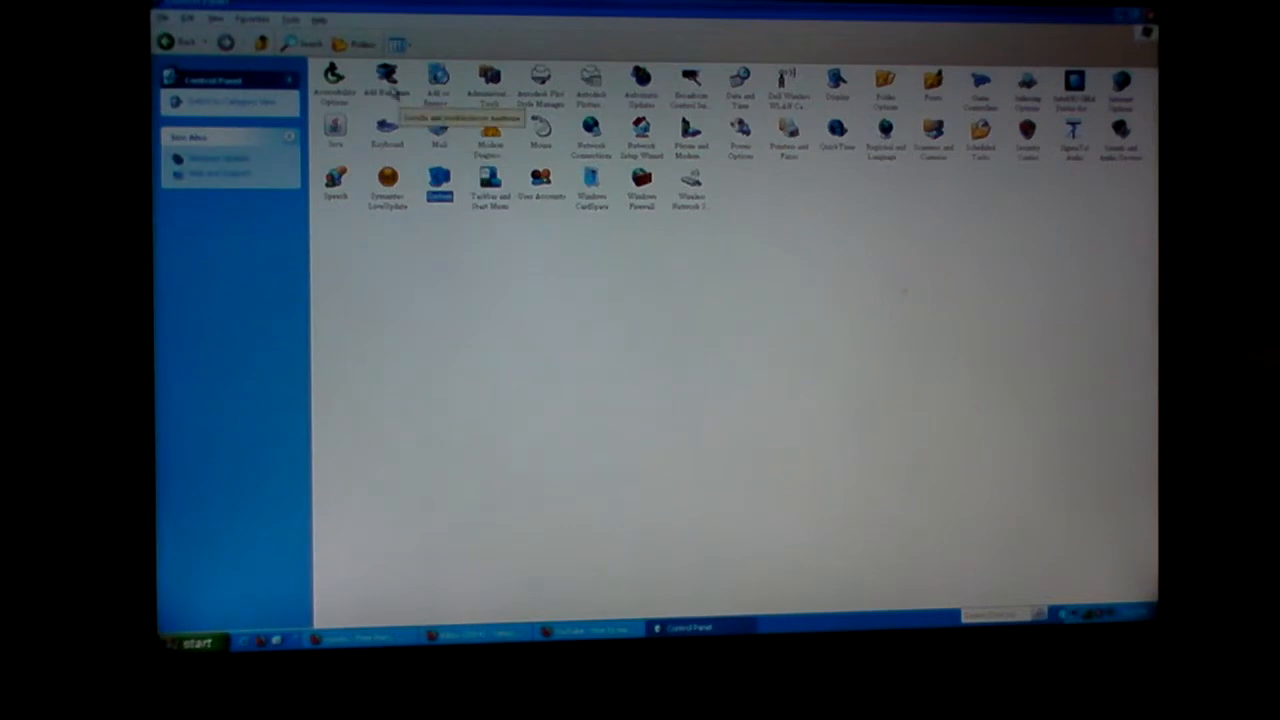
# Step: Run the Add Hardware wizard until it re-detects the audio device, then finish it
pyautogui.doubleClick(388, 88)
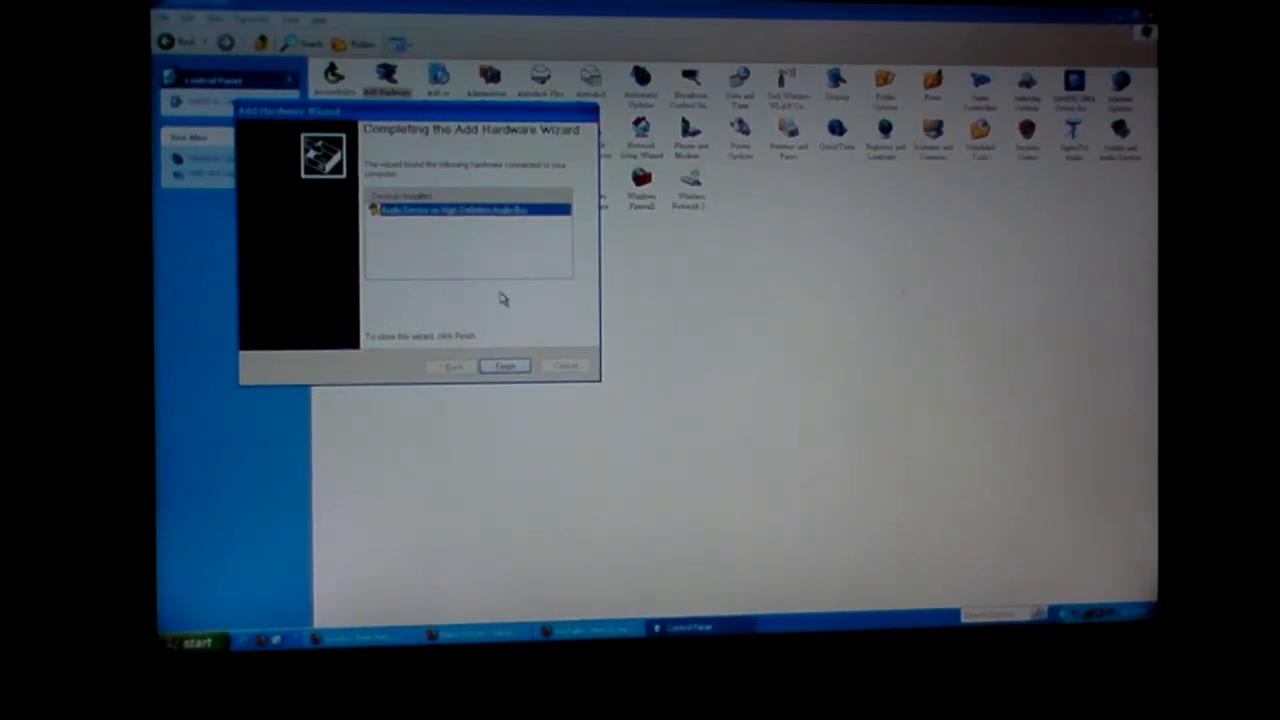
pyautogui.click(504, 366)
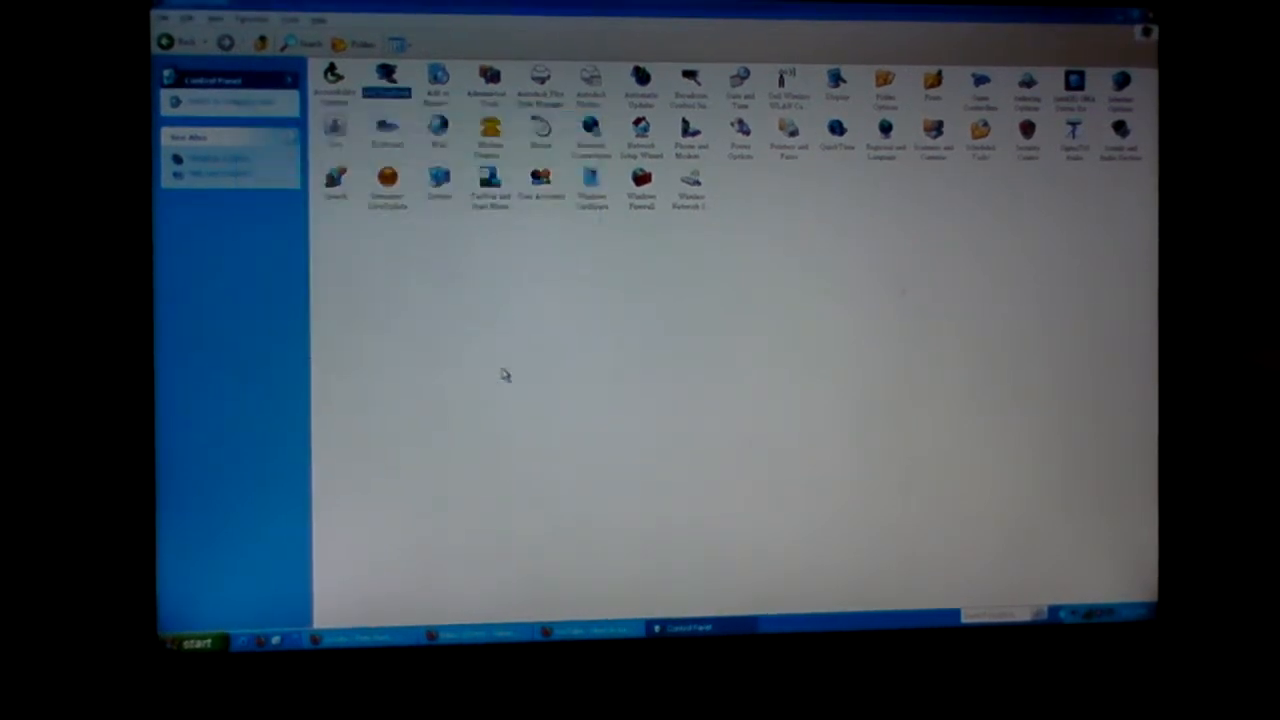
pyautogui.moveTo(798, 518)
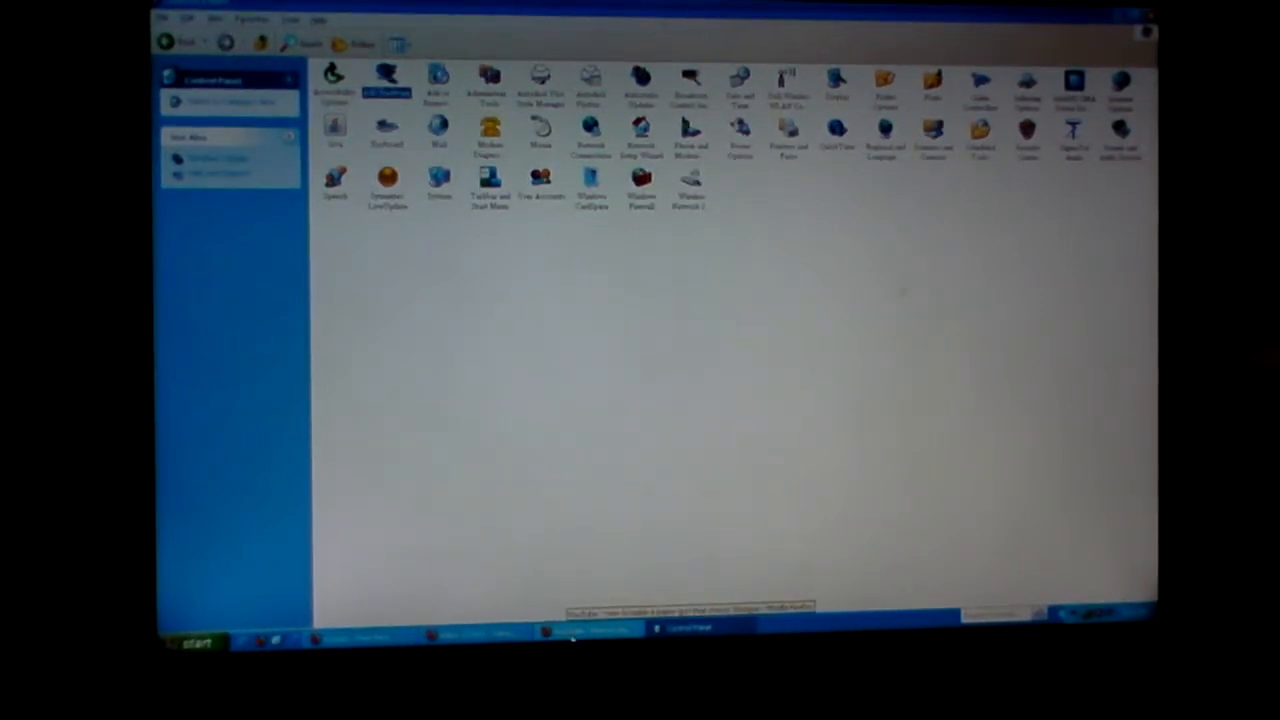
# Step: Bring the Firefox window with the YouTube video back to the front from the taskbar
pyautogui.click(588, 628)
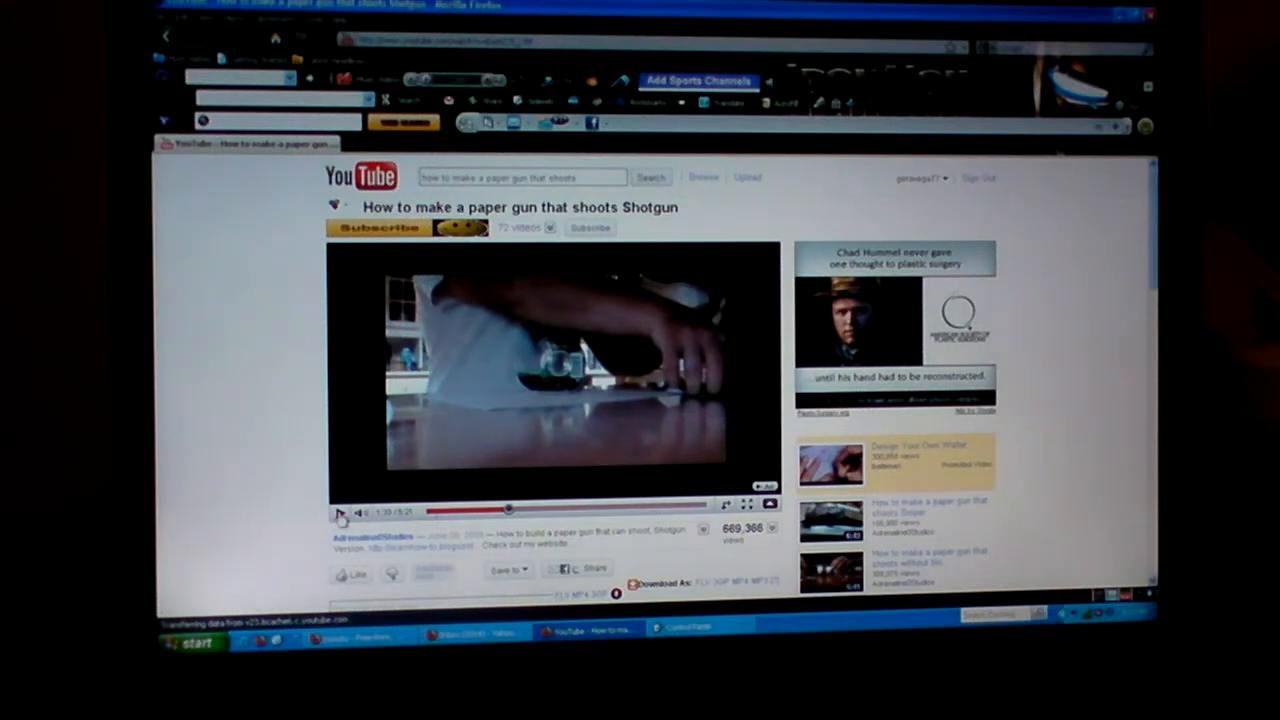
# Step: Resume playback of the paper-gun video now that audio is restored
pyautogui.click(340, 512)
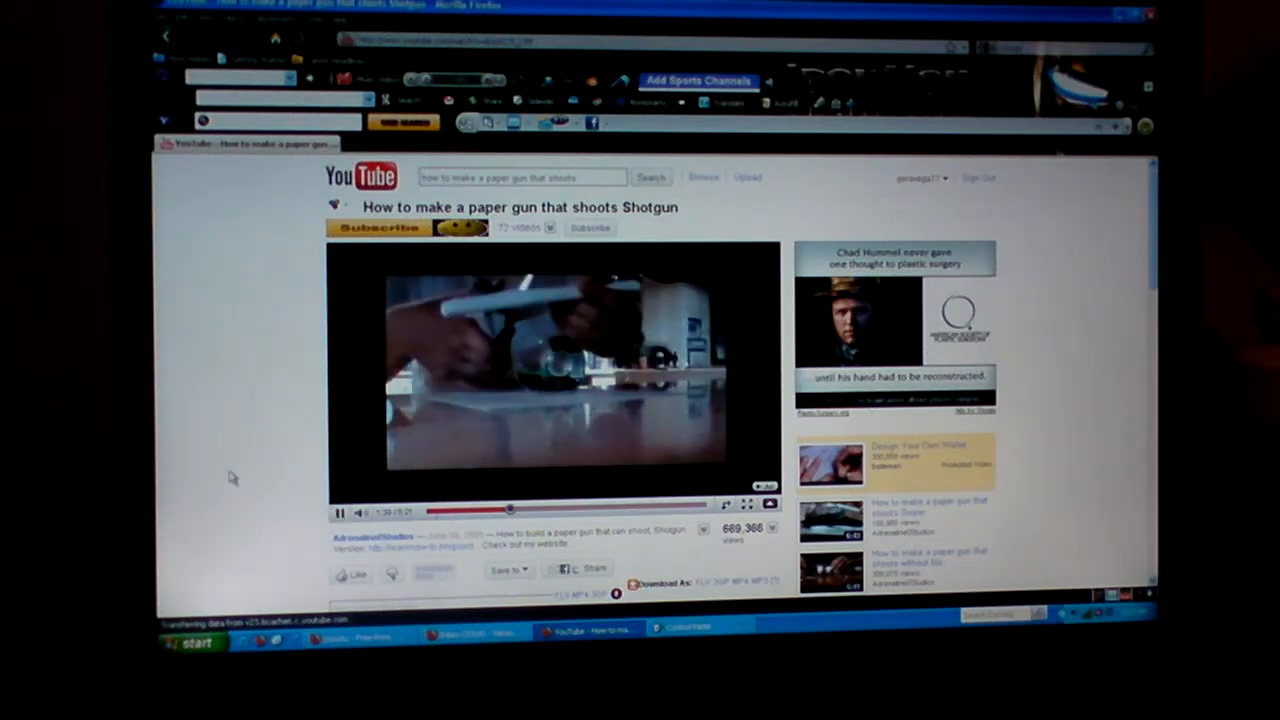